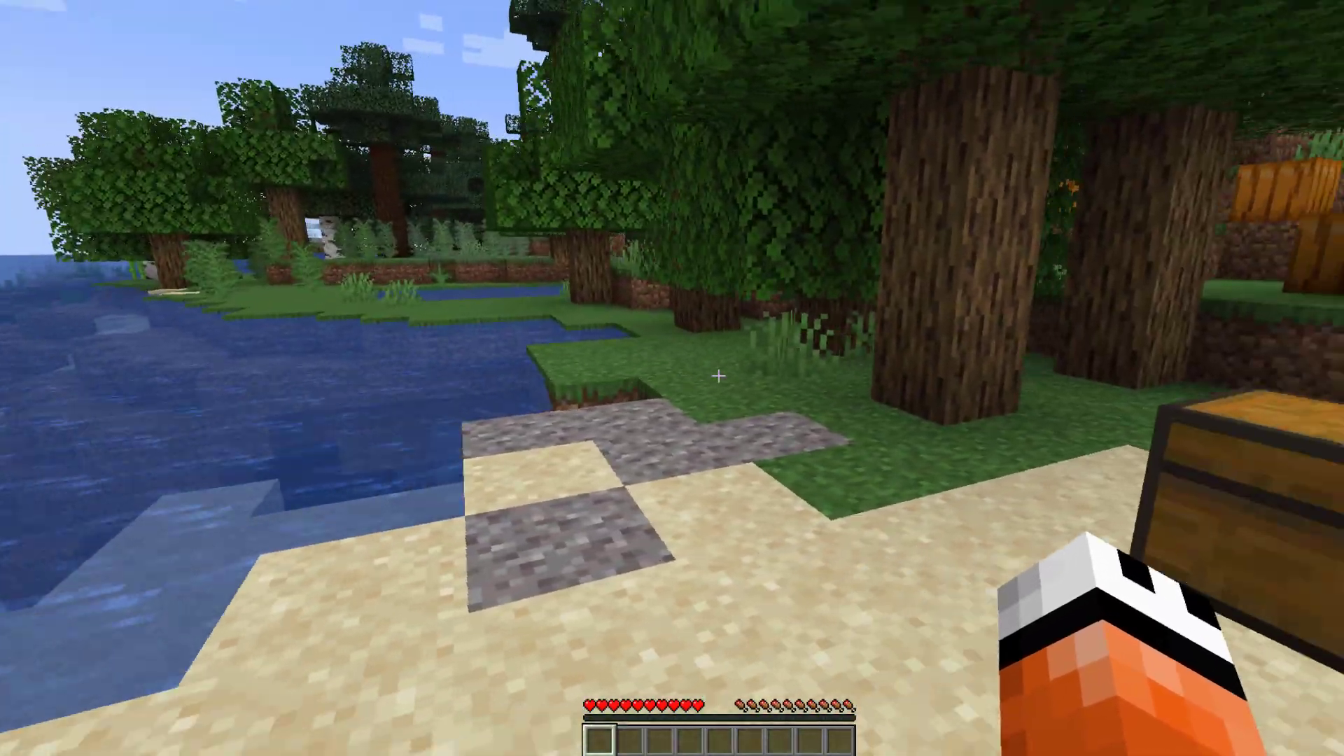
# Step: Check the player inventory briefly before filling the hotbar with bone meal stacks
pyautogui.press('e')
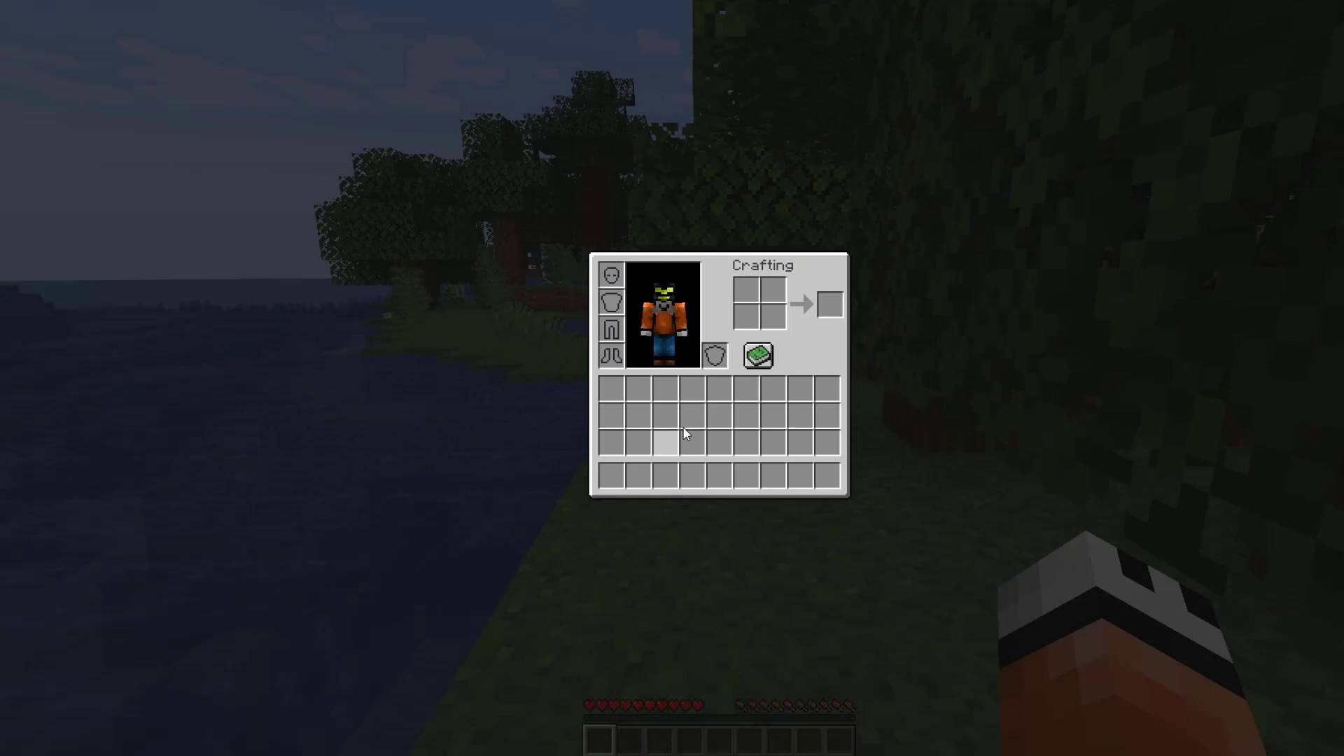
pyautogui.press('Escape')
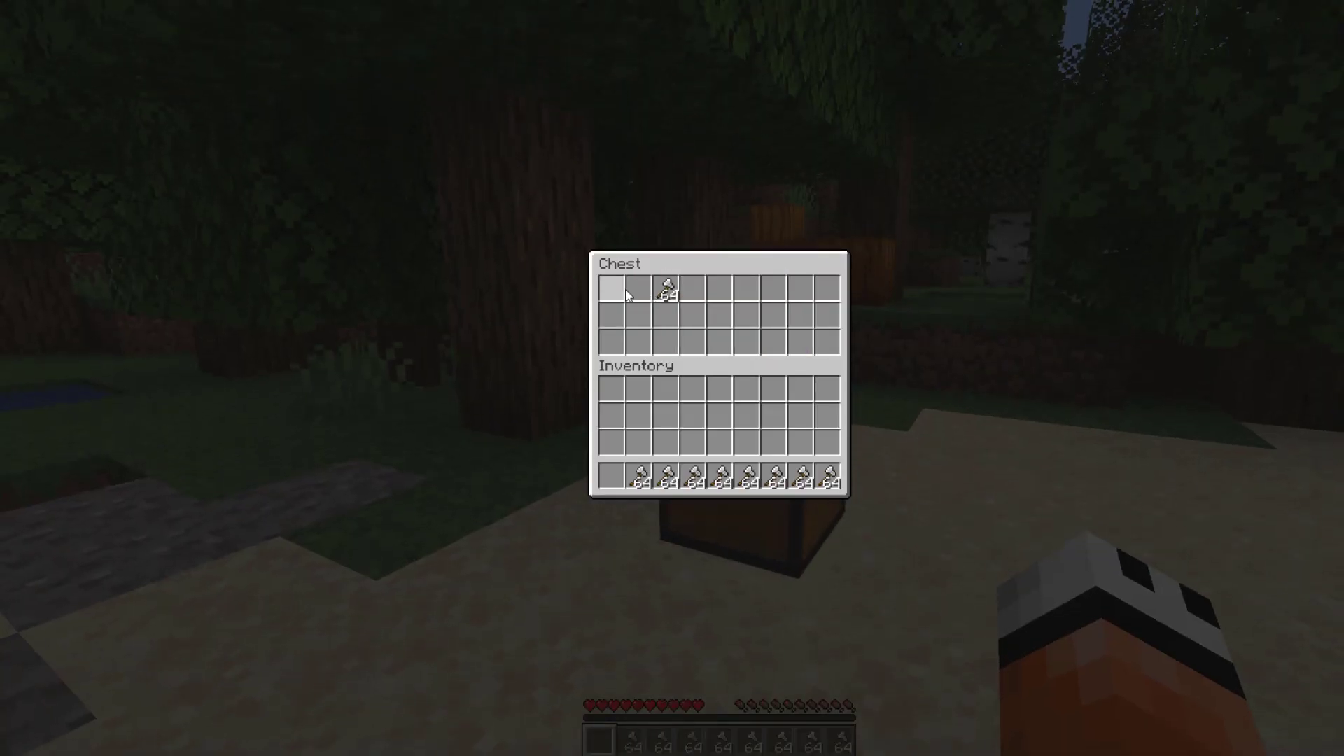
# Step: Leave the chest and run /iw weight to show the over-weight warning for the full hotbar
pyautogui.press('Escape')
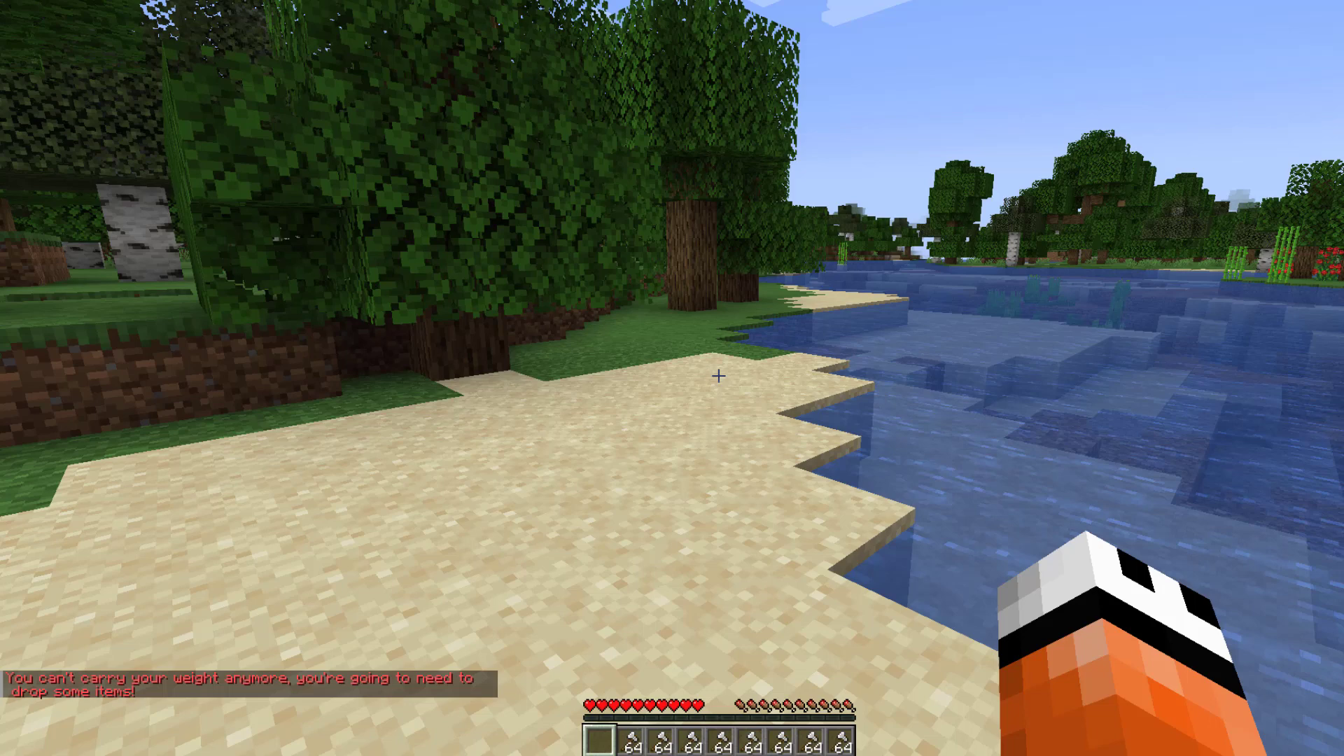
pyautogui.write('/iw weight')
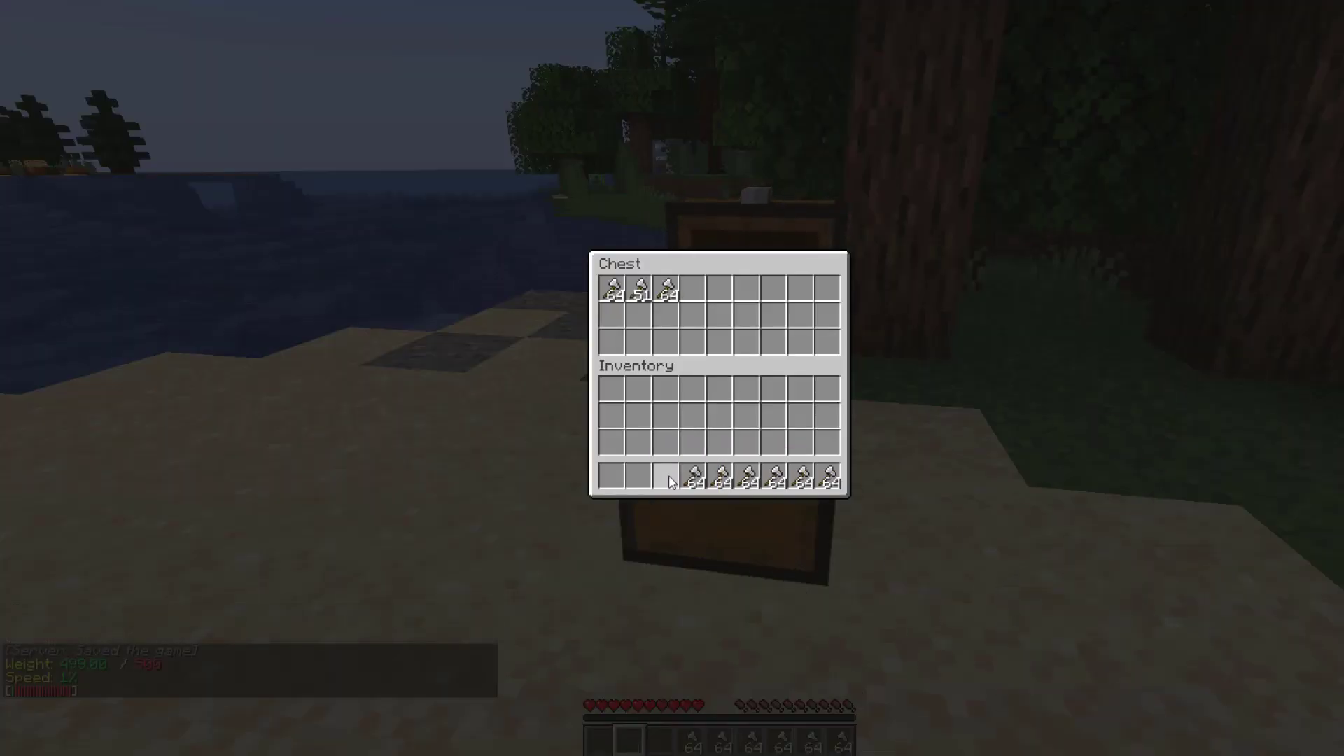
# Step: Leave the chest before switching to the InventoryWeight folder's messages.yml
pyautogui.press('Escape')
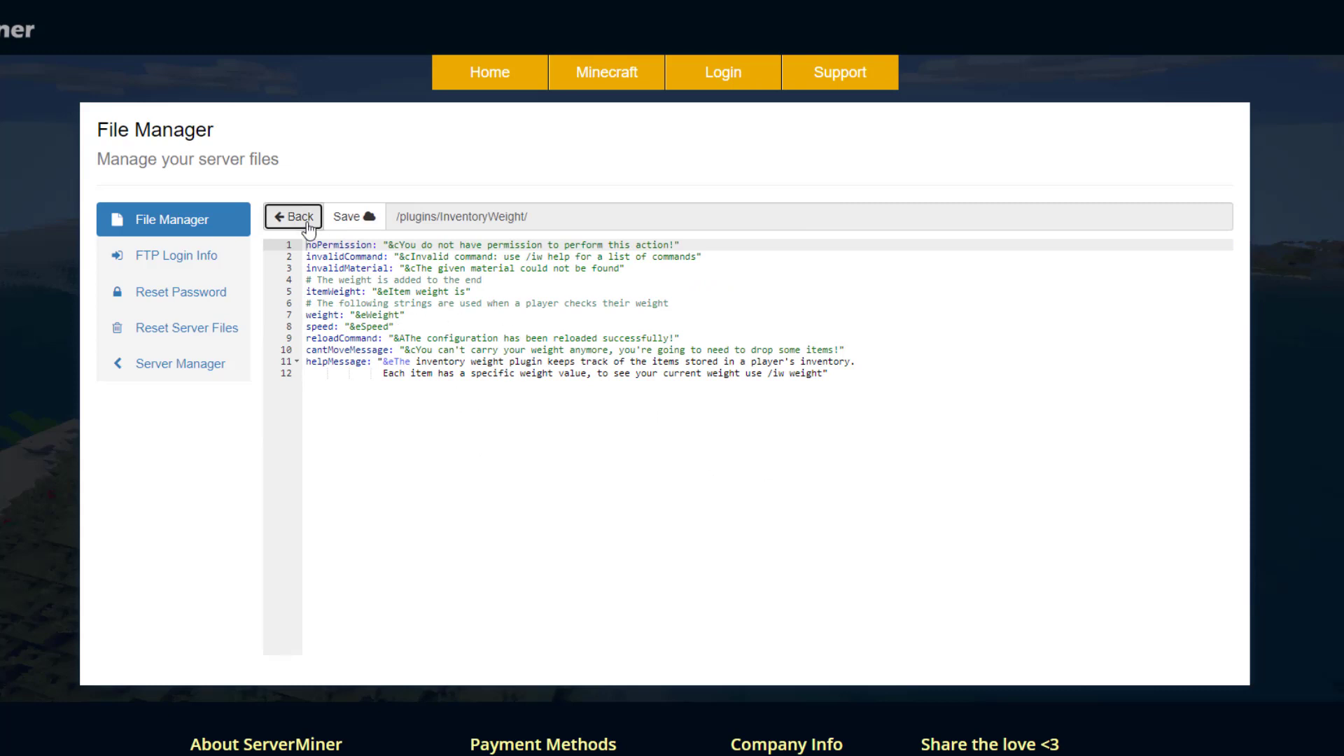
# Step: Go back to the folder, edit config.yml and highlight the disableMovement setting
pyautogui.click(293, 215)
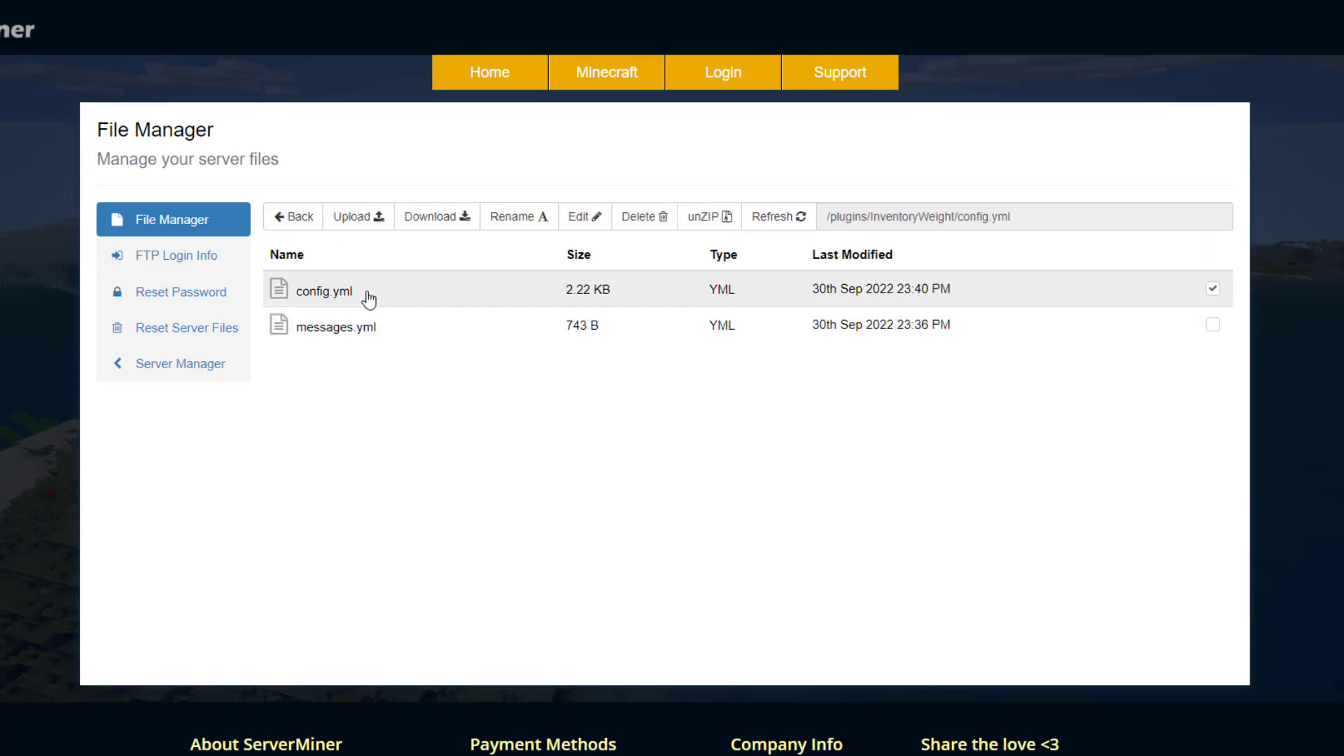
pyautogui.click(582, 215)
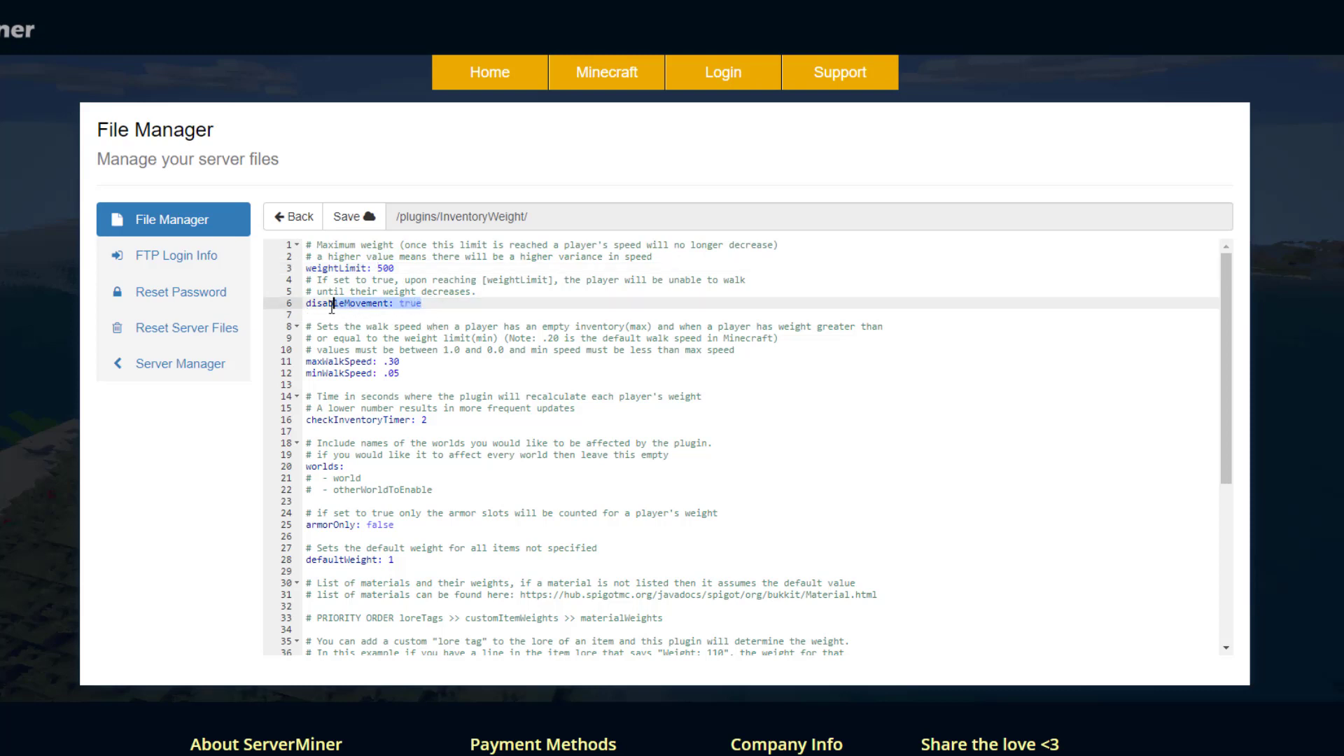
pyautogui.doubleClick(322, 302)
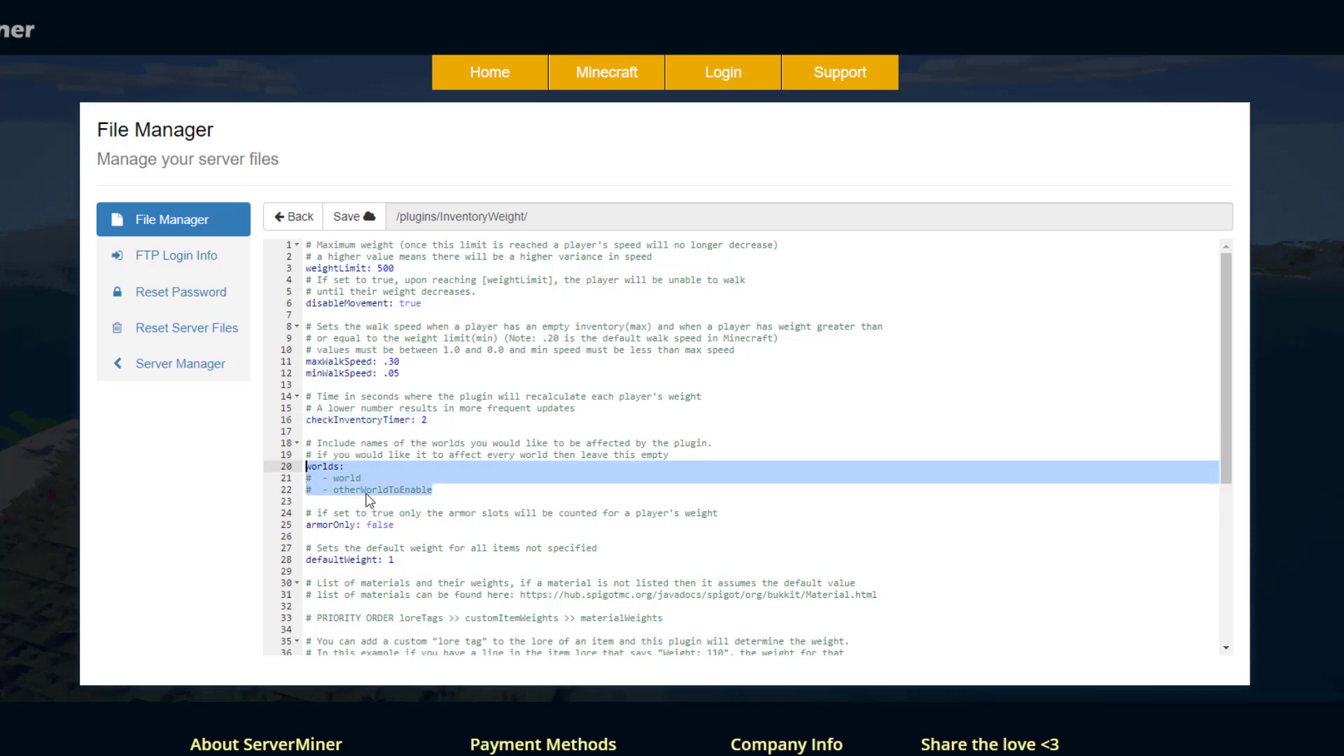
# Step: Enable '- world' under worlds: and remove the '- otherWorldToEnable' placeholder line
pyautogui.click(367, 490)
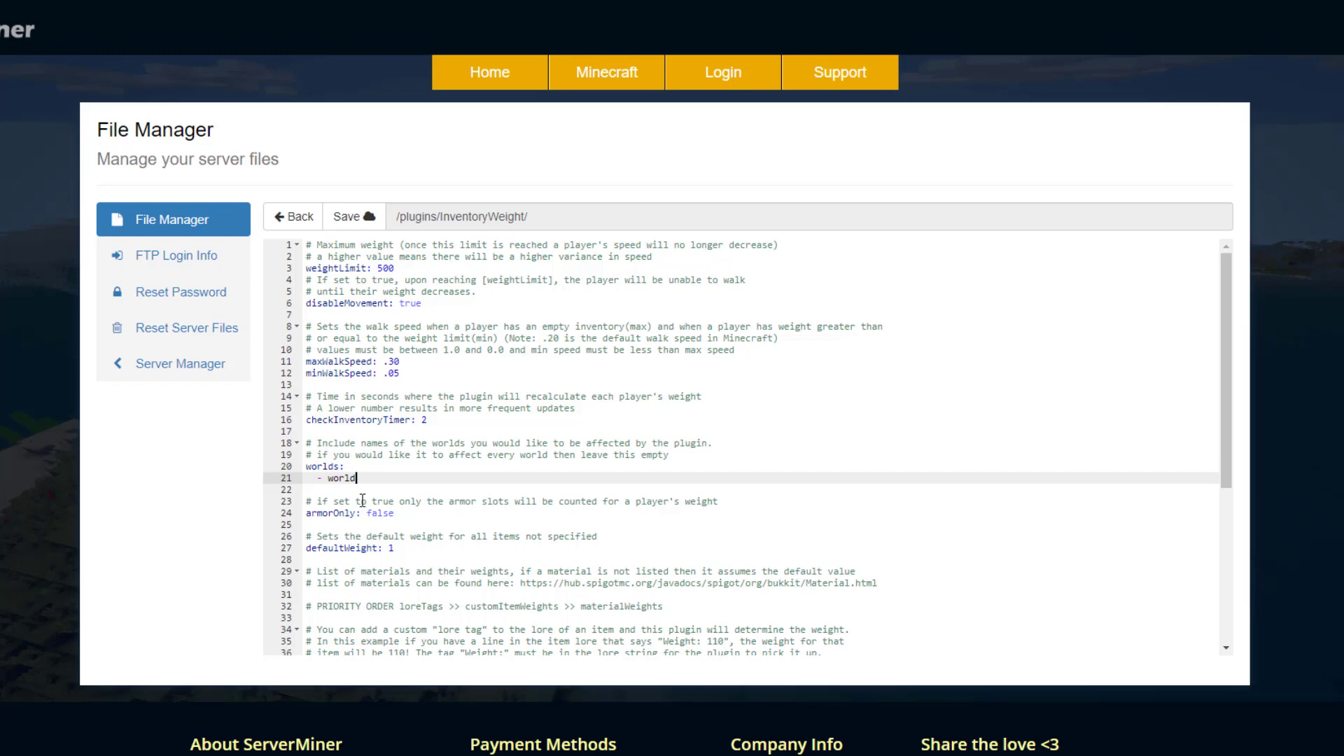
pyautogui.moveTo(308, 501); pyautogui.dragTo(396, 513)
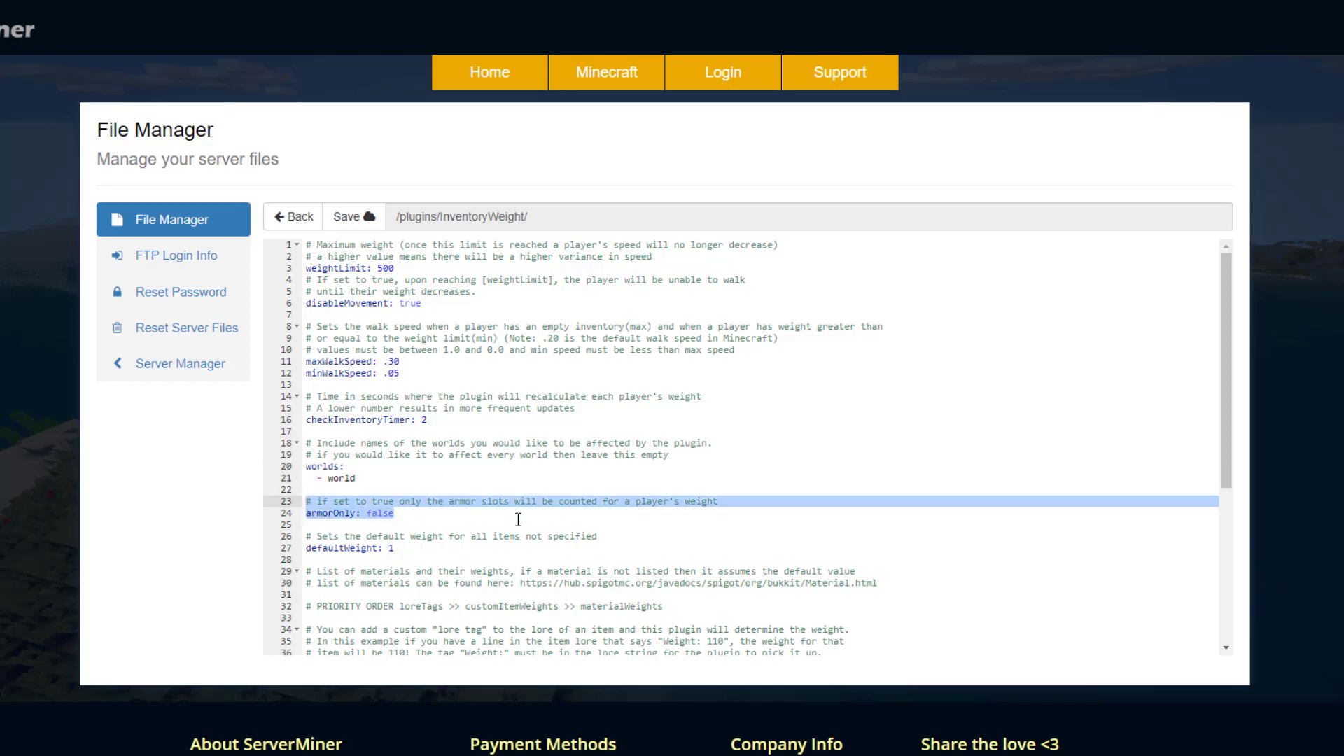
pyautogui.click(600, 537)
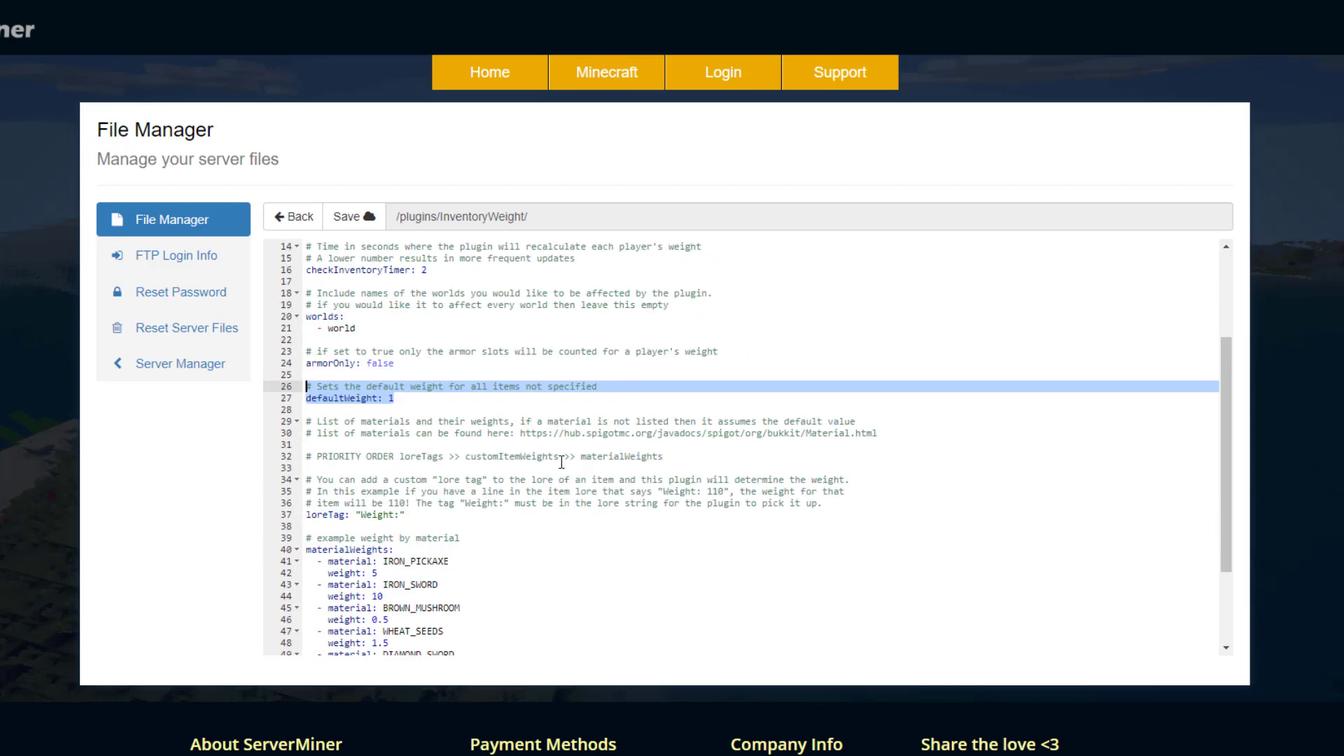
pyautogui.moveTo(581, 460)
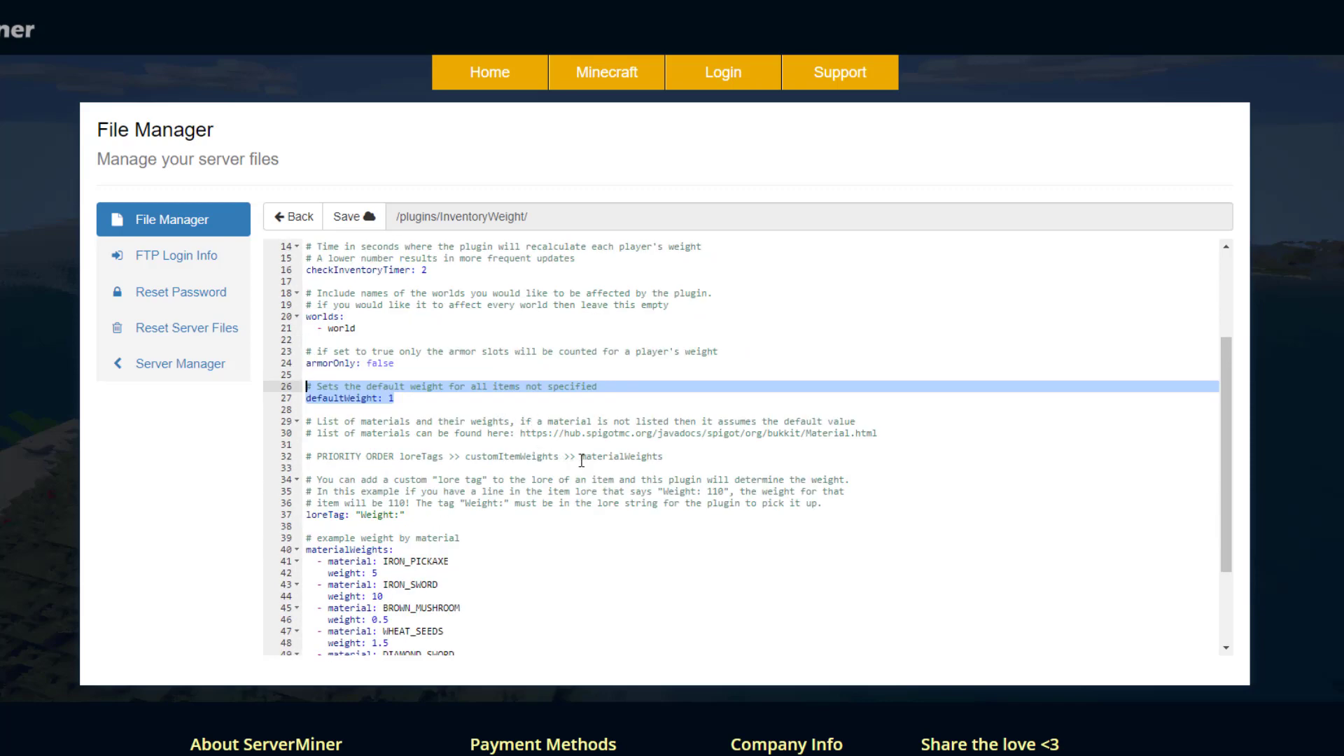
# Step: Review the defaultWeight and materialWeights lines before moving to the Spigot page
pyautogui.click(399, 397)
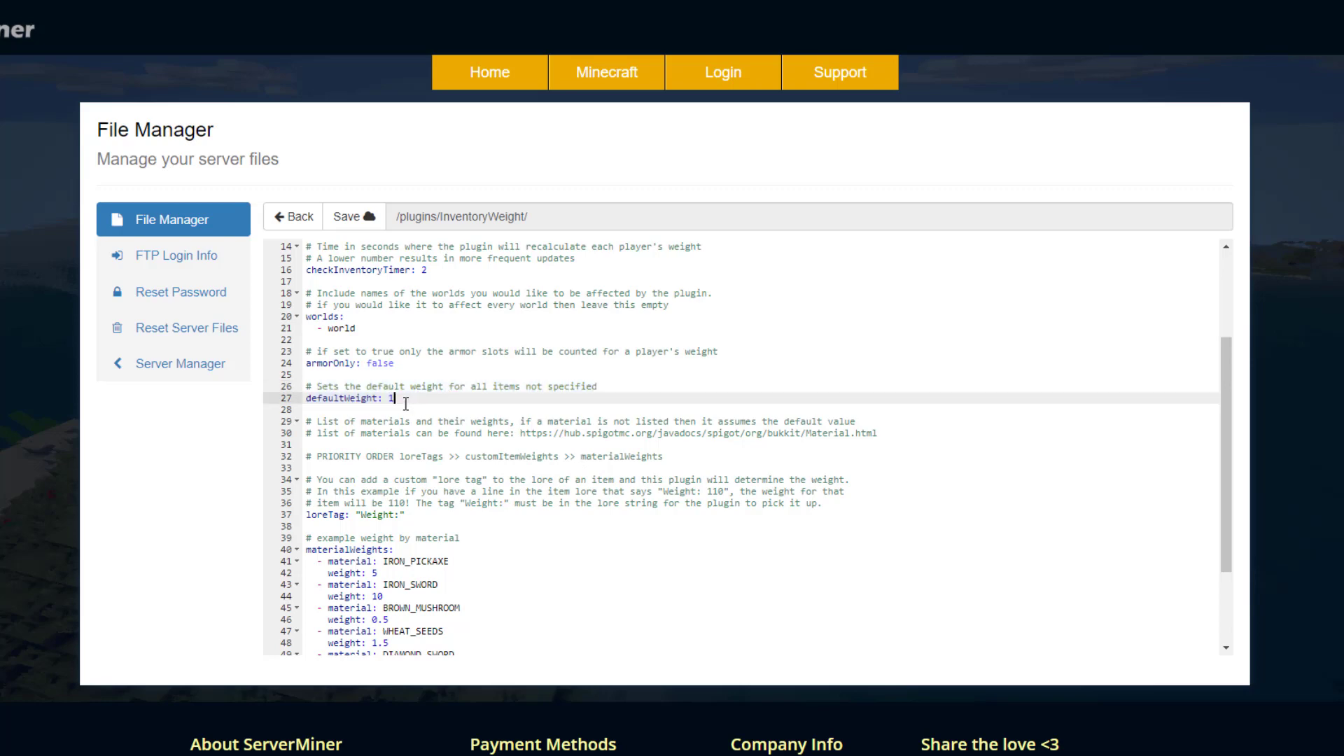
pyautogui.click(475, 456)
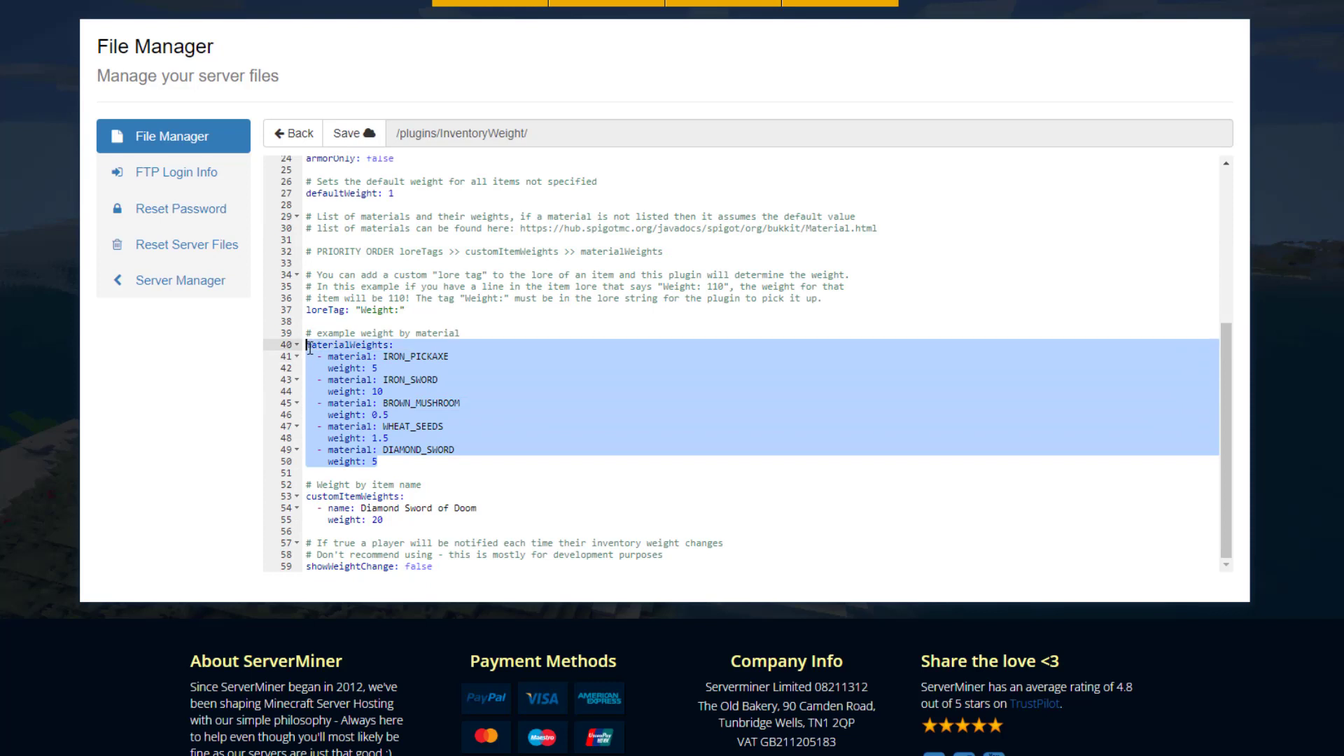
pyautogui.click(386, 414)
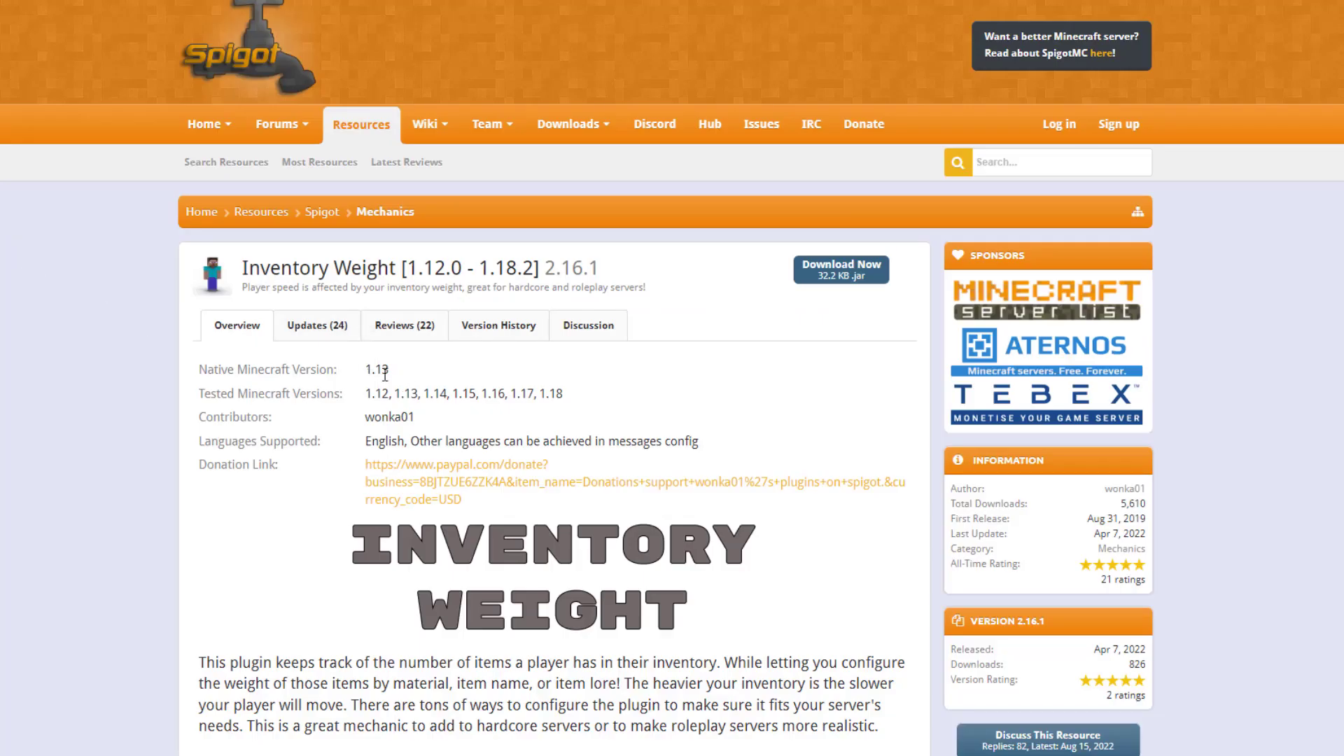
pyautogui.moveTo(574, 403)
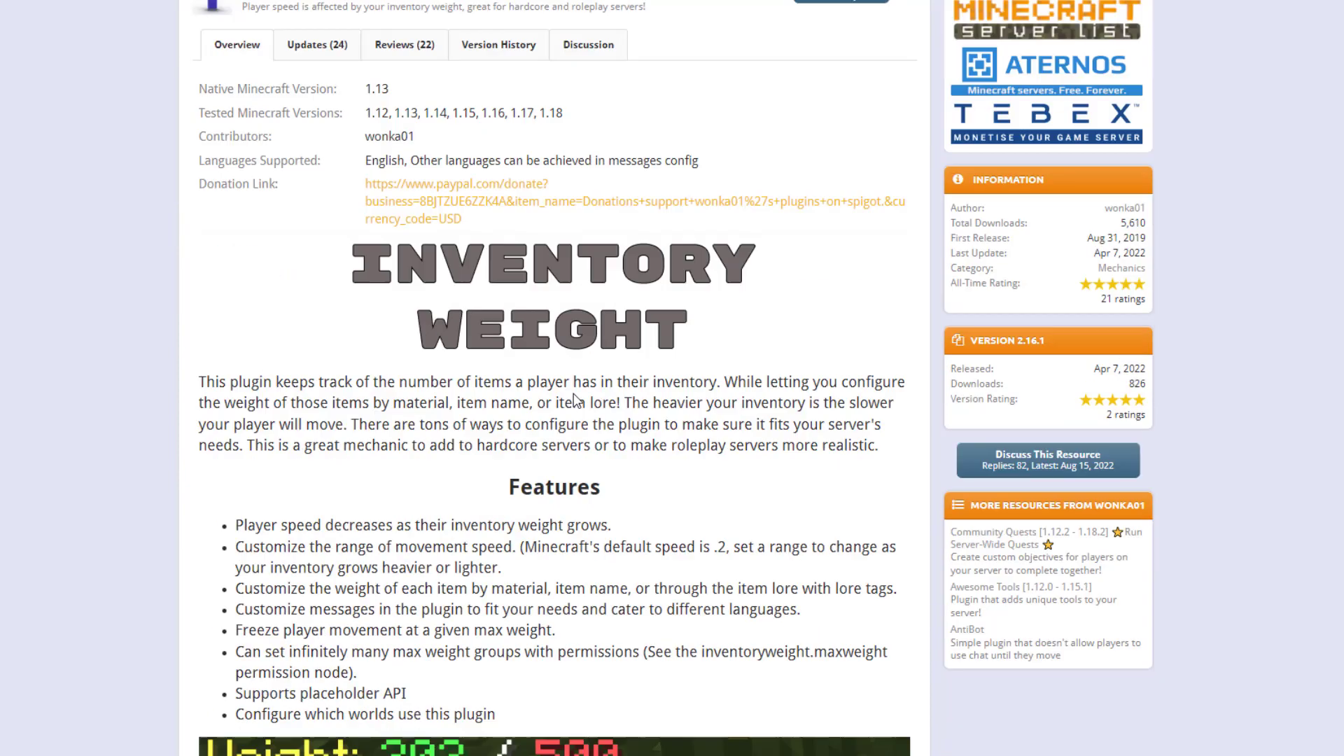
pyautogui.scroll(-3)
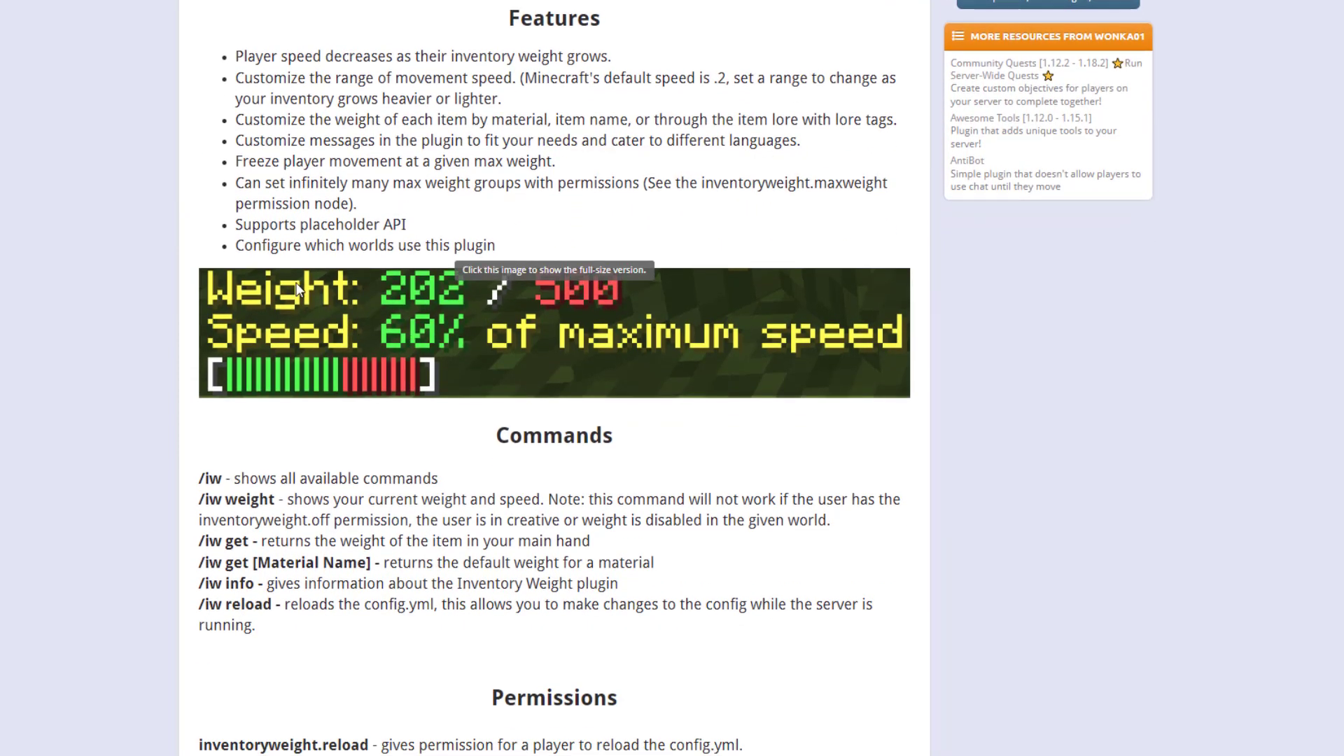
pyautogui.scroll(-3)
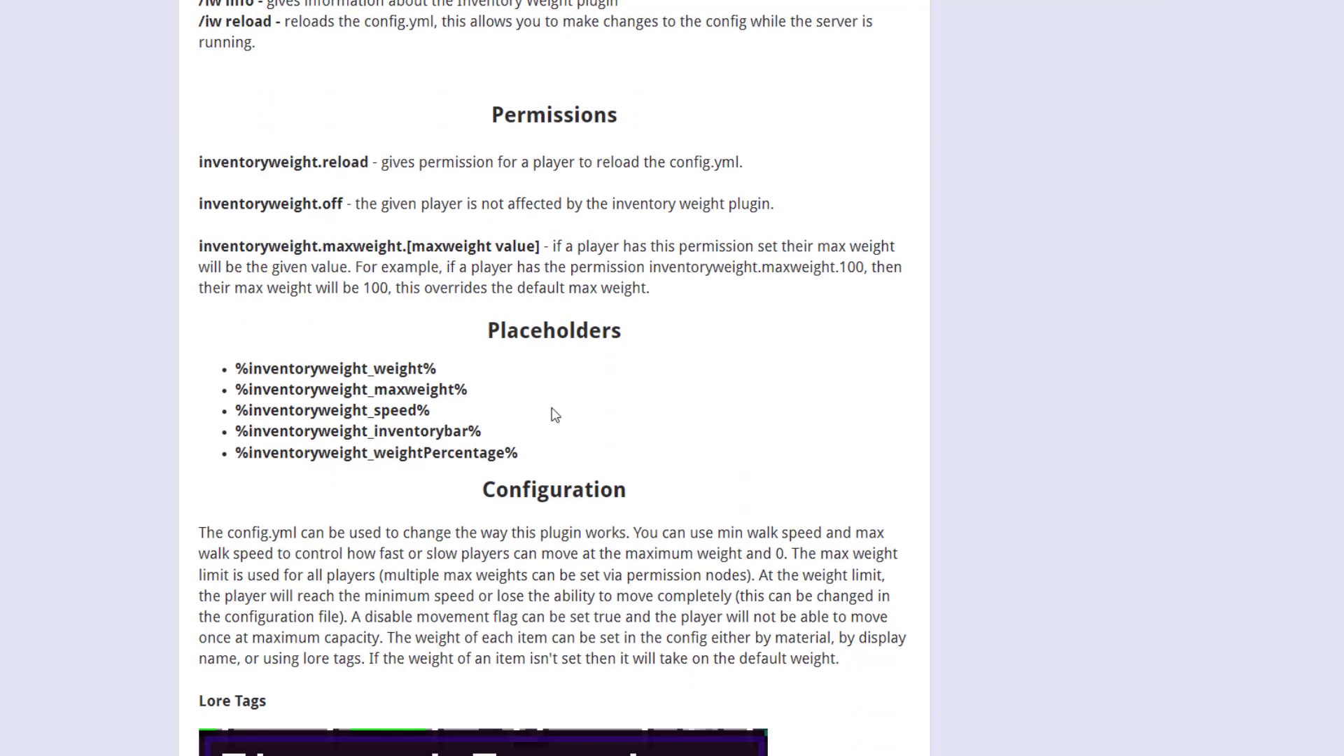
pyautogui.moveTo(406, 429)
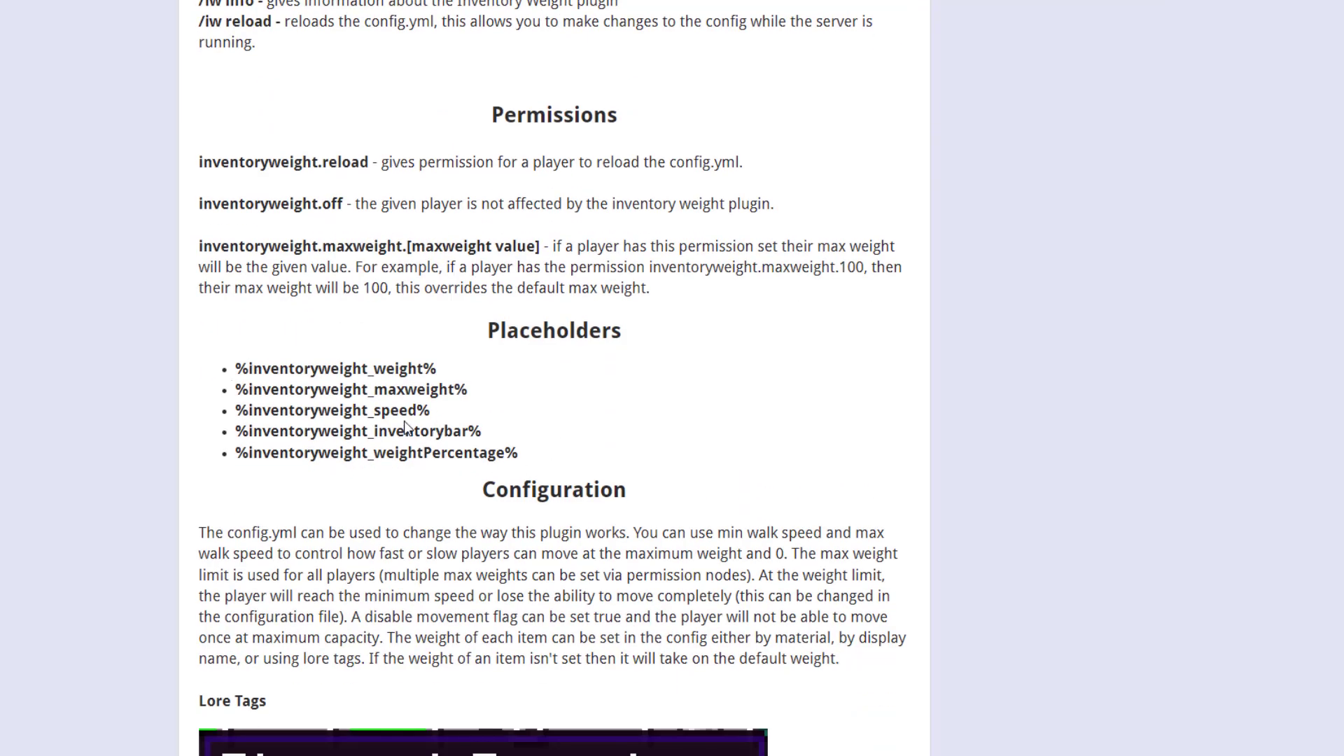
pyautogui.scroll(-3)
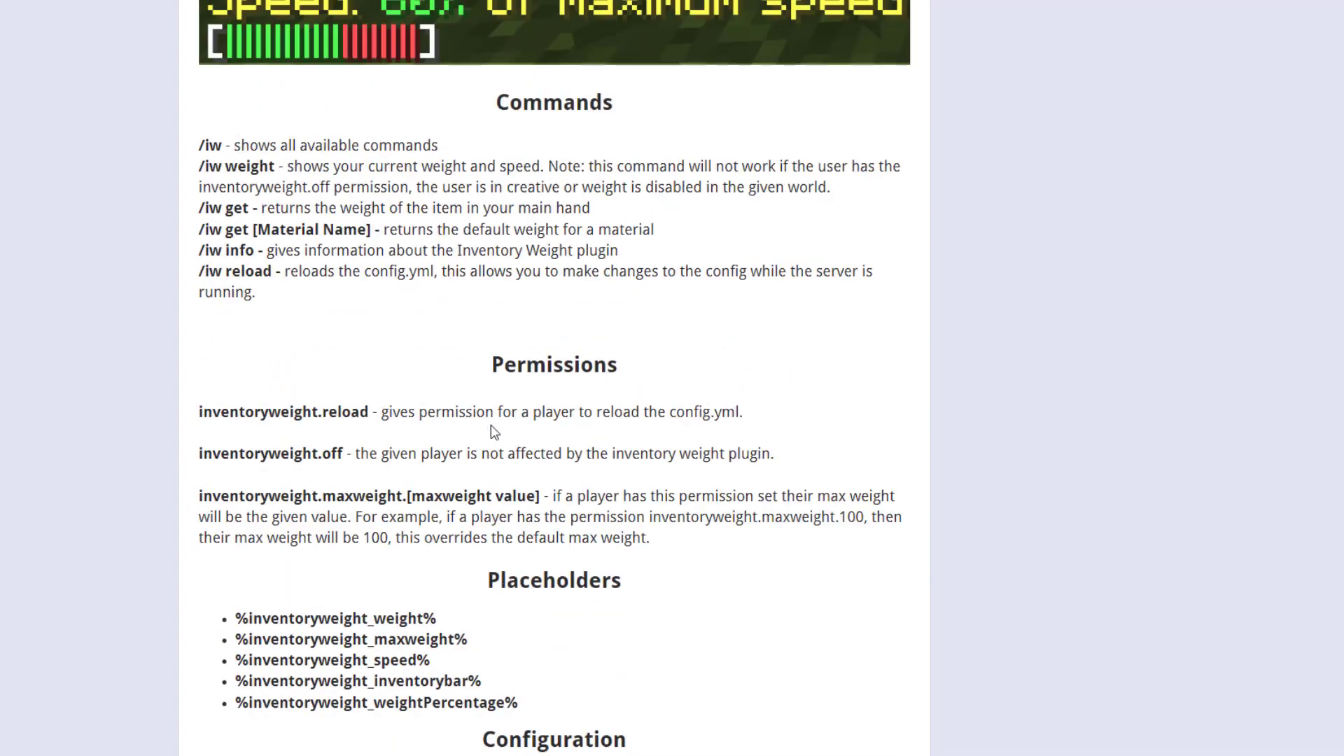
pyautogui.scroll(-3)
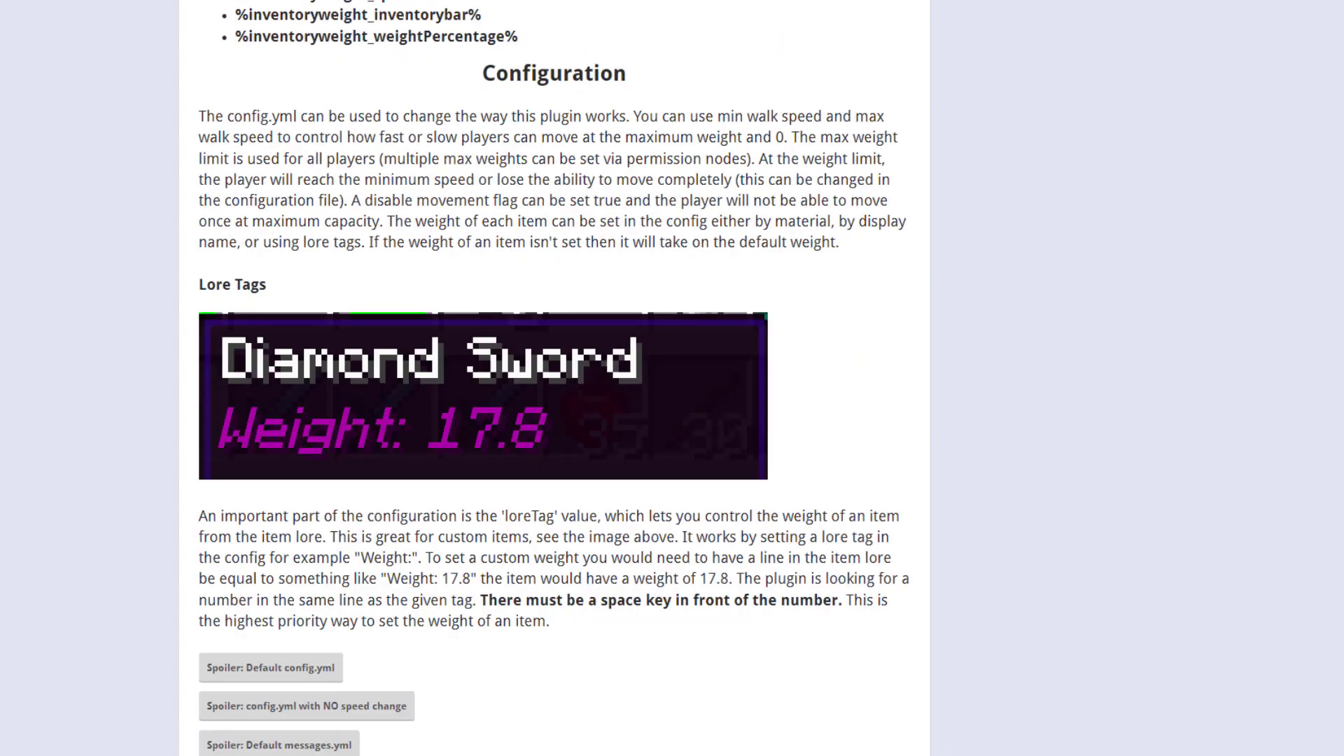